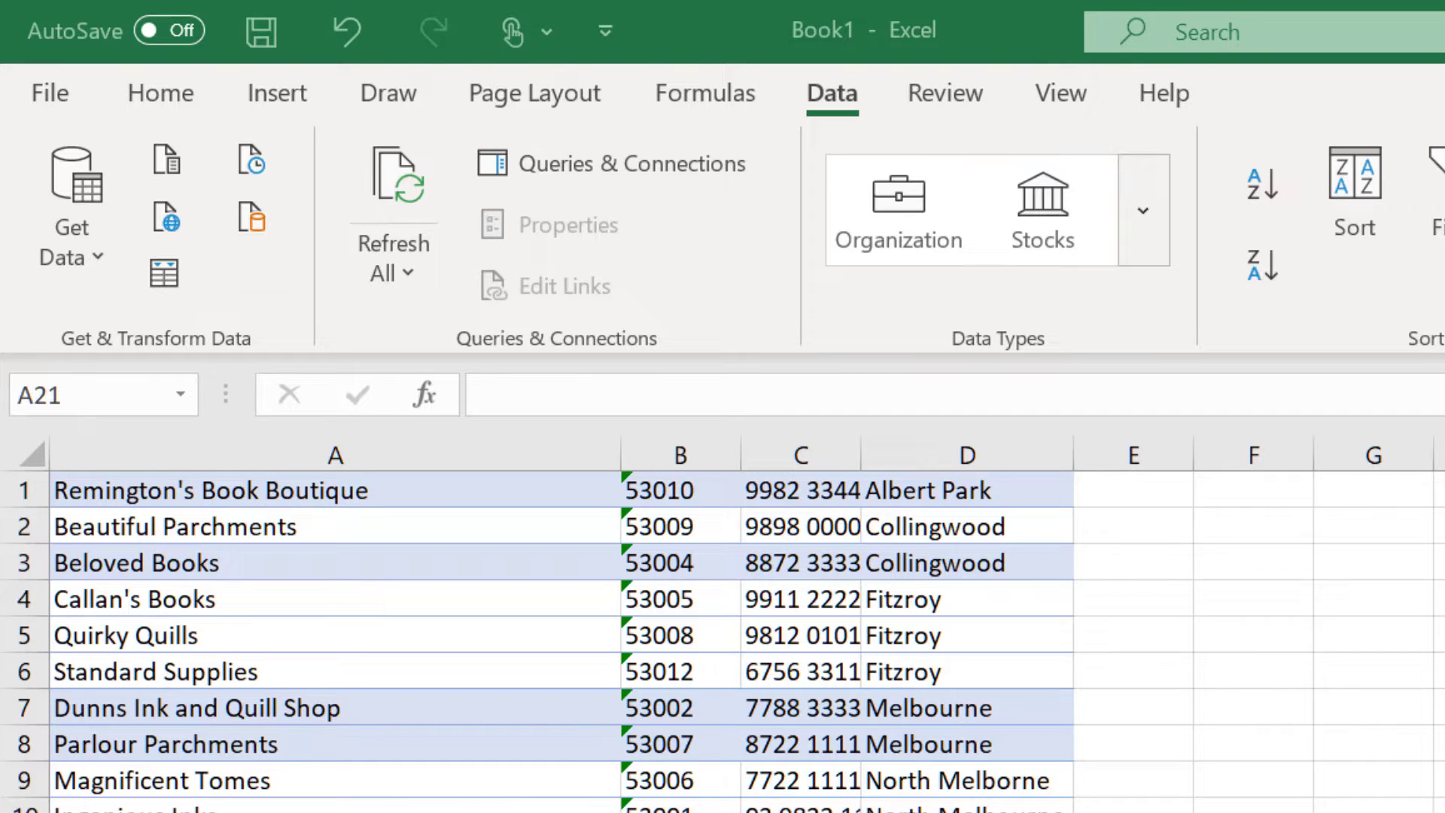
mouse_move(503, 564)
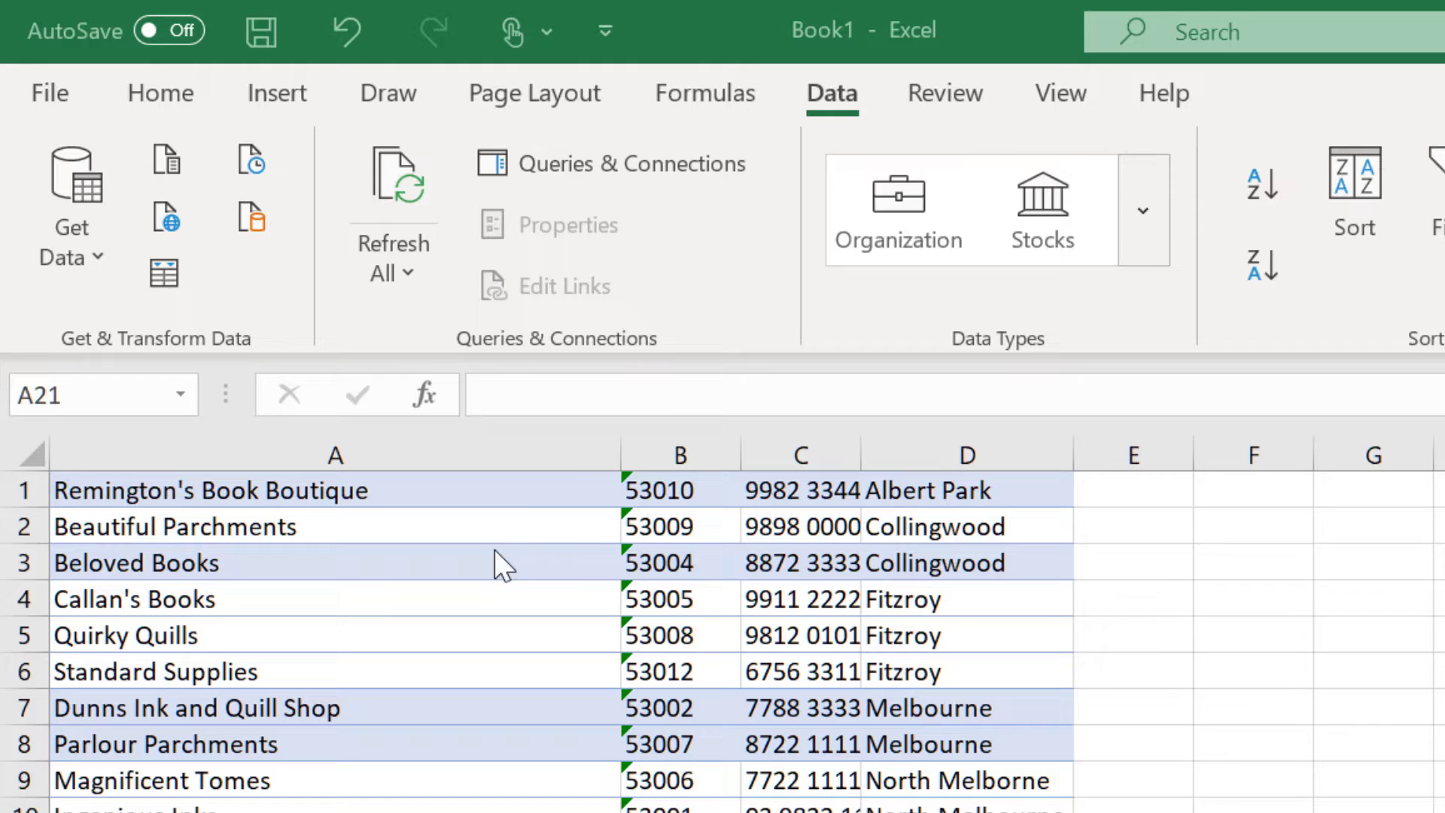
Step: Enter =SORT(A1:D18,1,1) in A21 to list the account table alphabetically
type("=sort(")
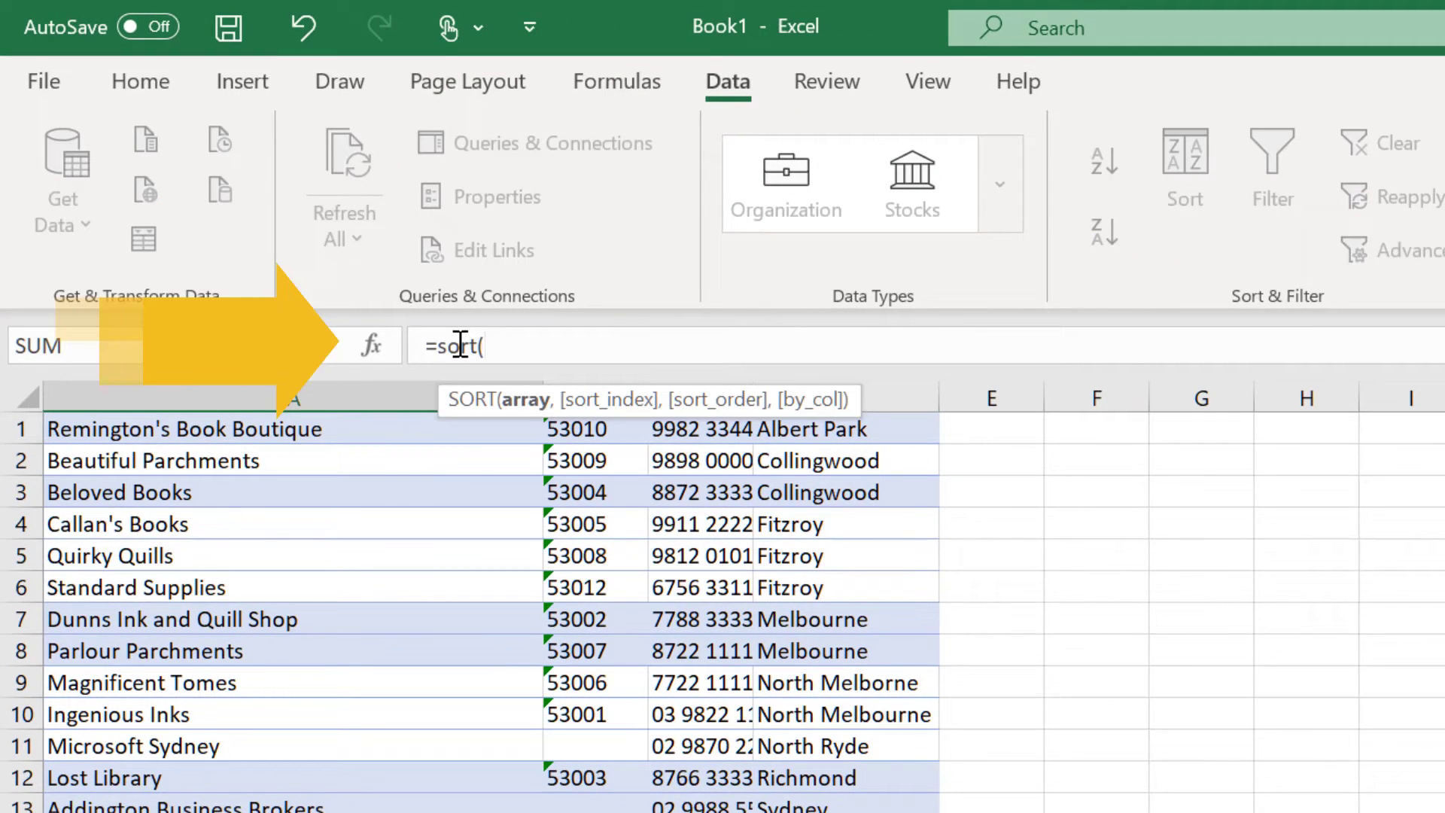
left_click(183, 429)
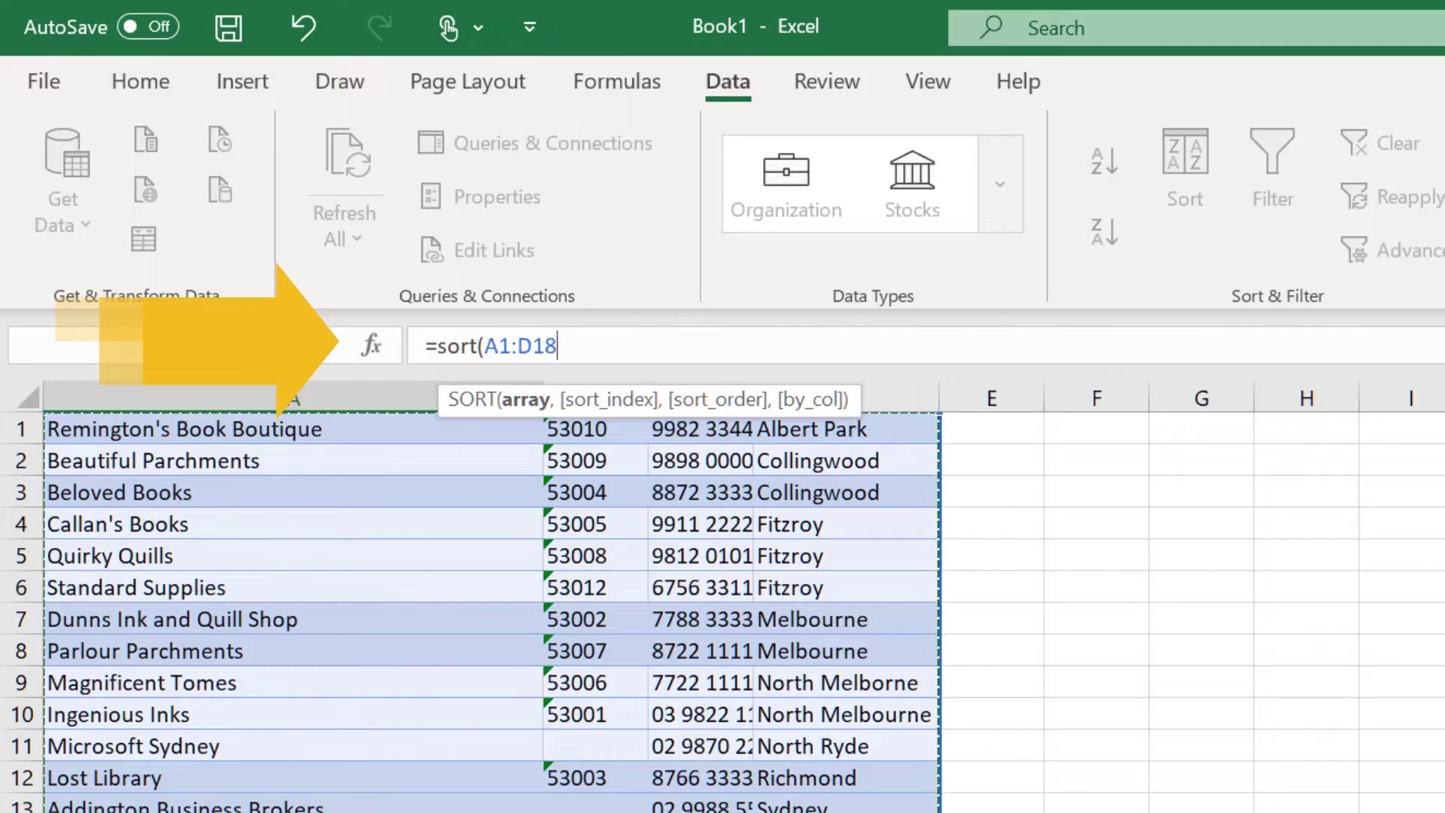
type(",")
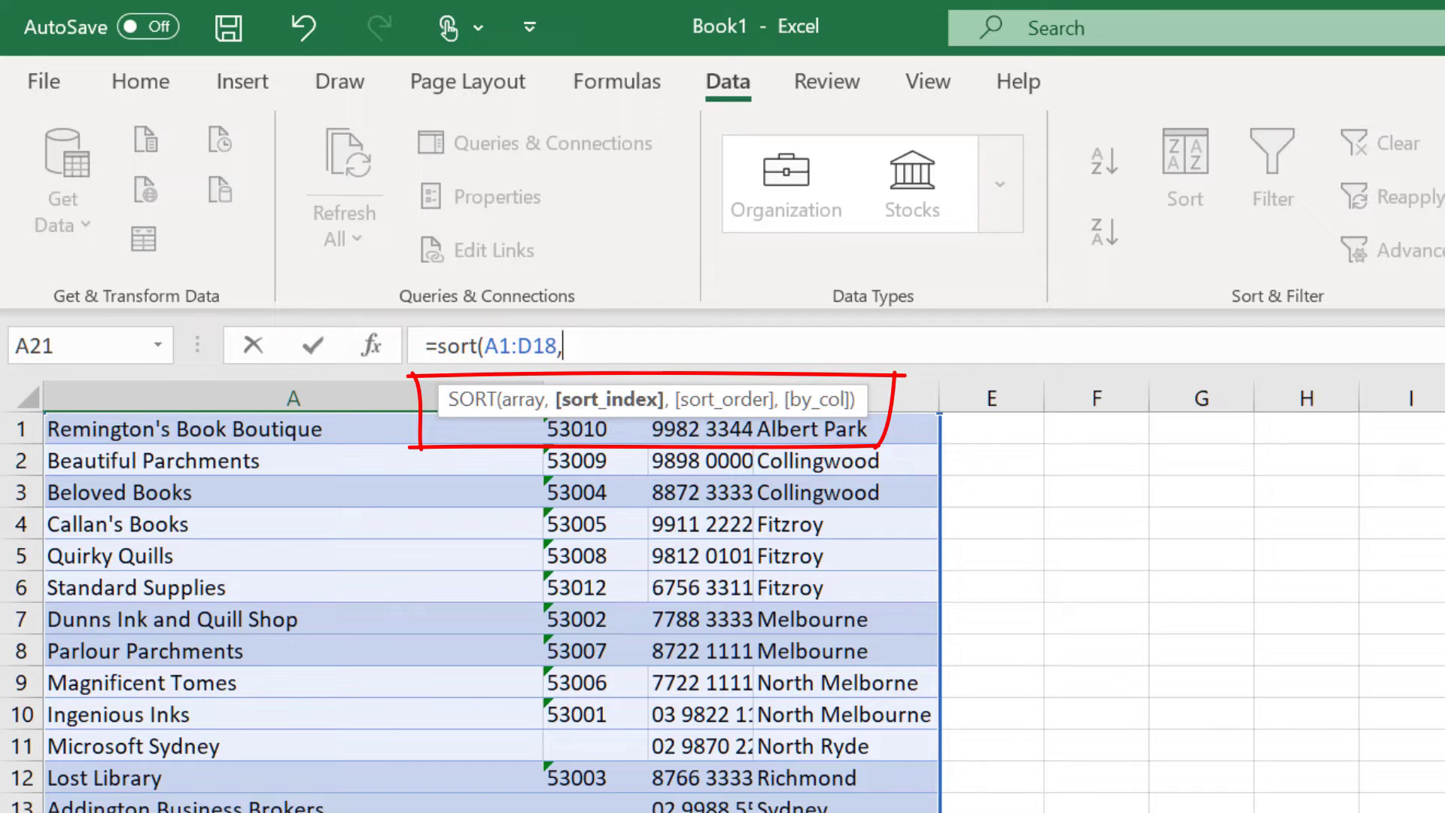
type("1")
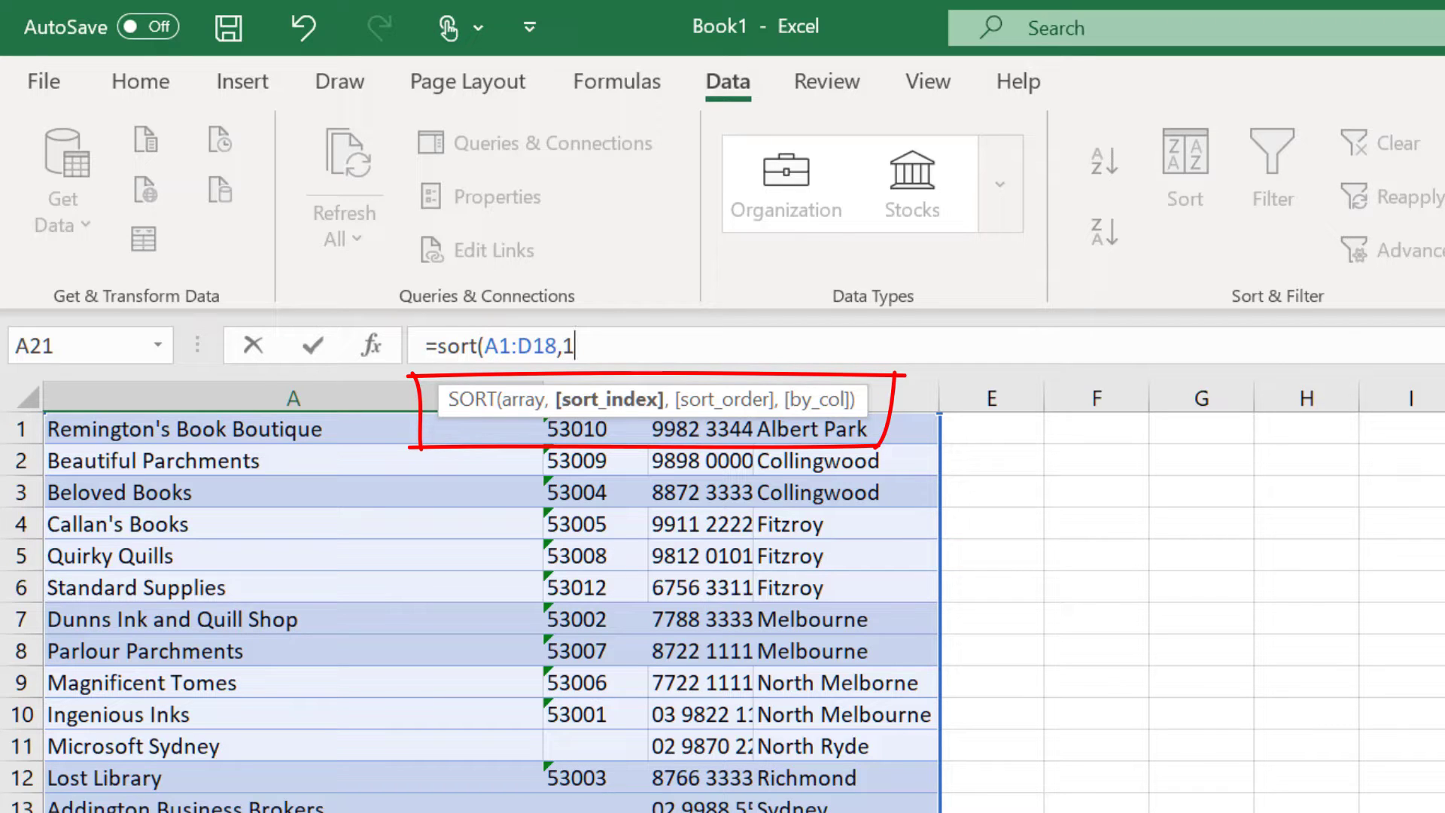
type(",")
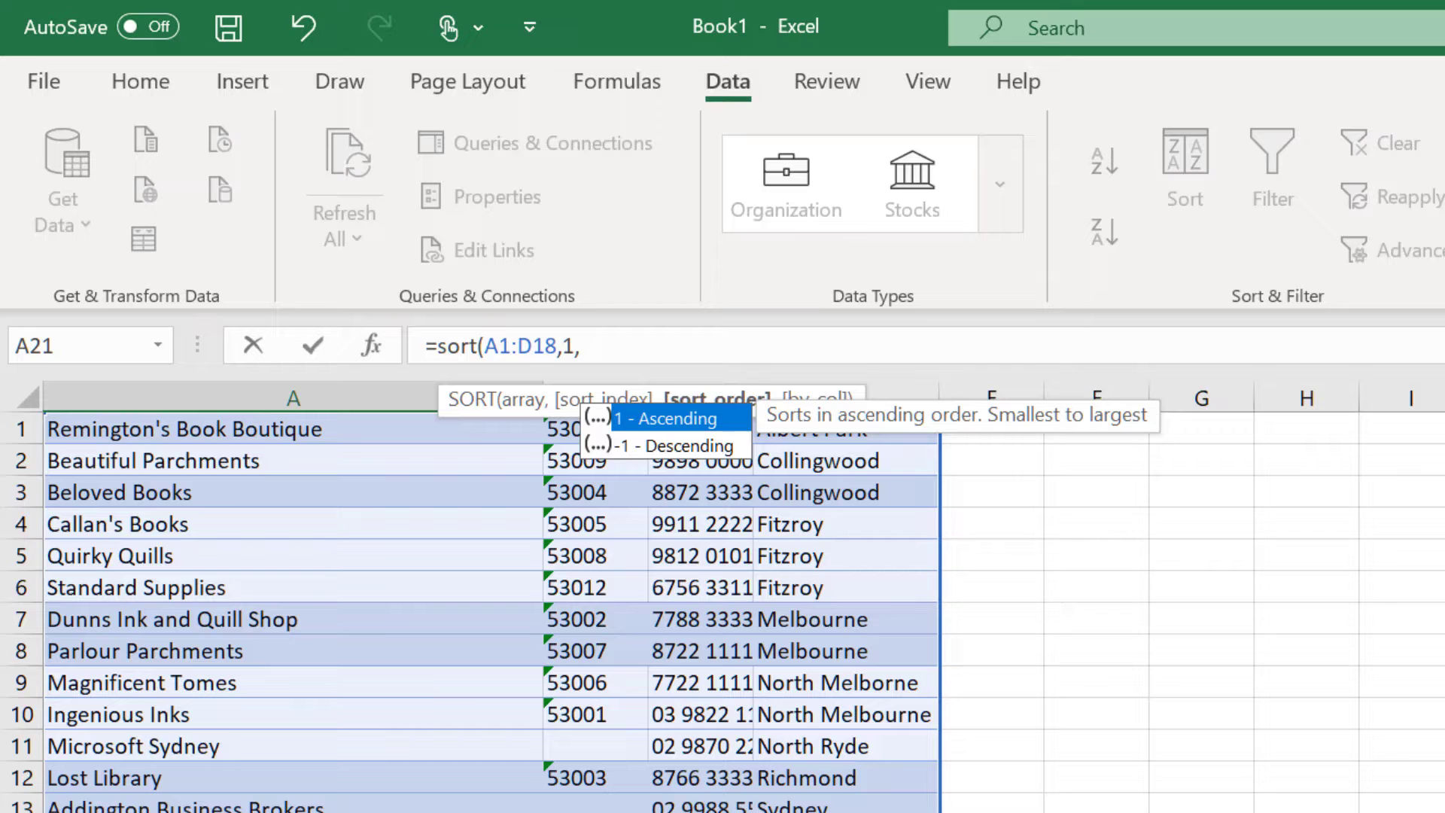
type("1")
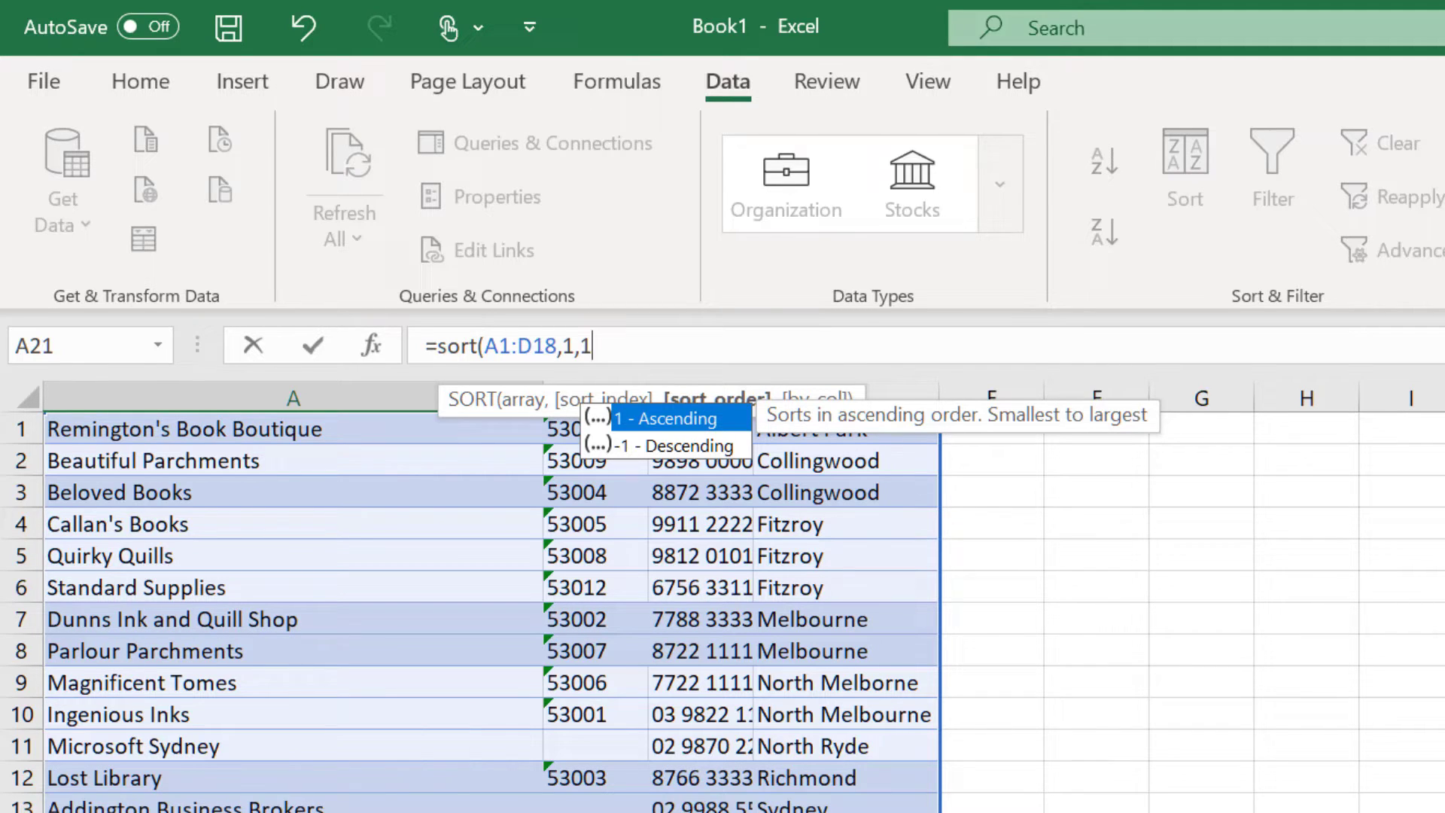
key("Return")
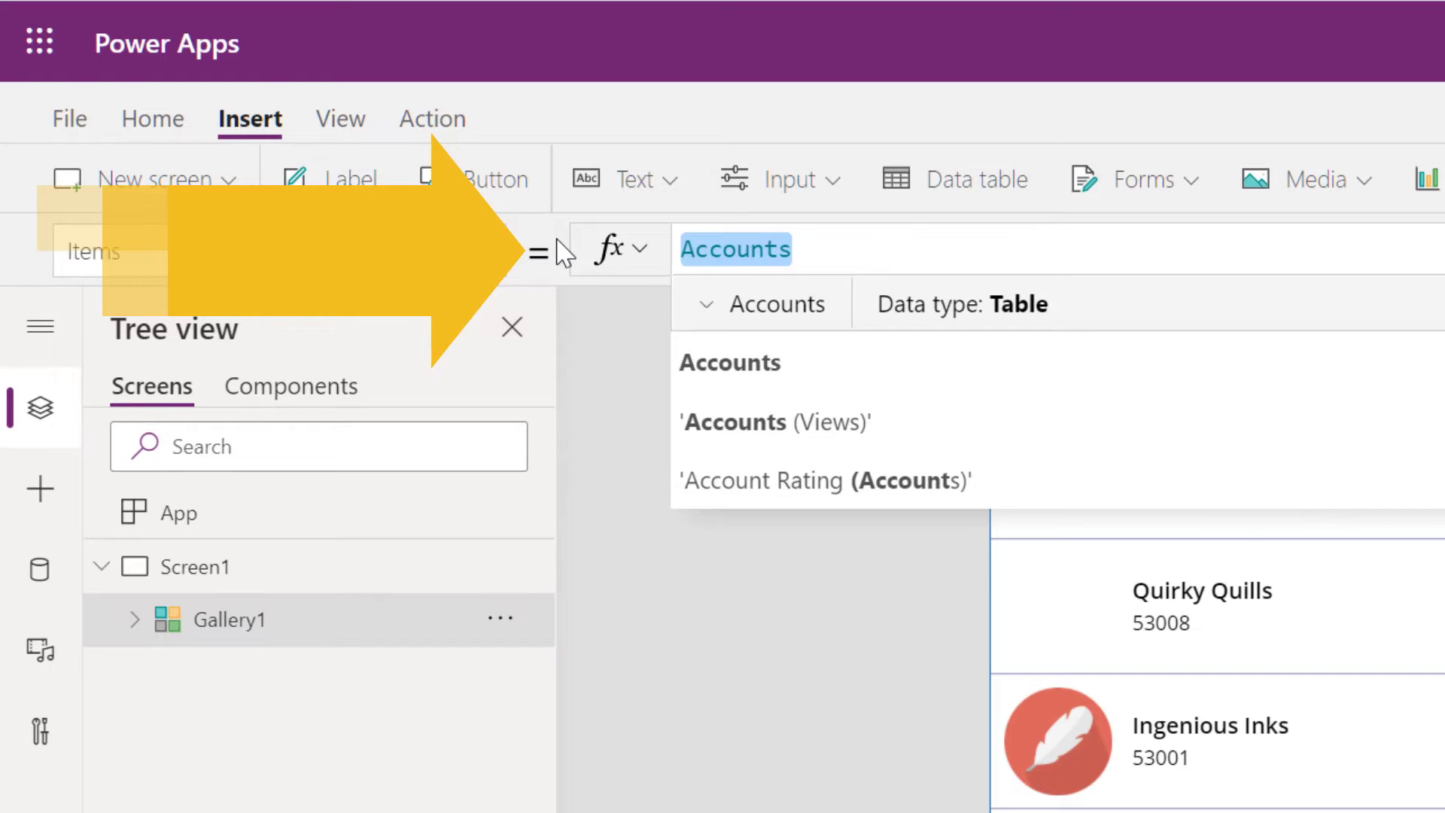
Step: Set the gallery Items to Sort(Accounts,'Account Name',Ascending) via IntelliSense picks
type("Sort")
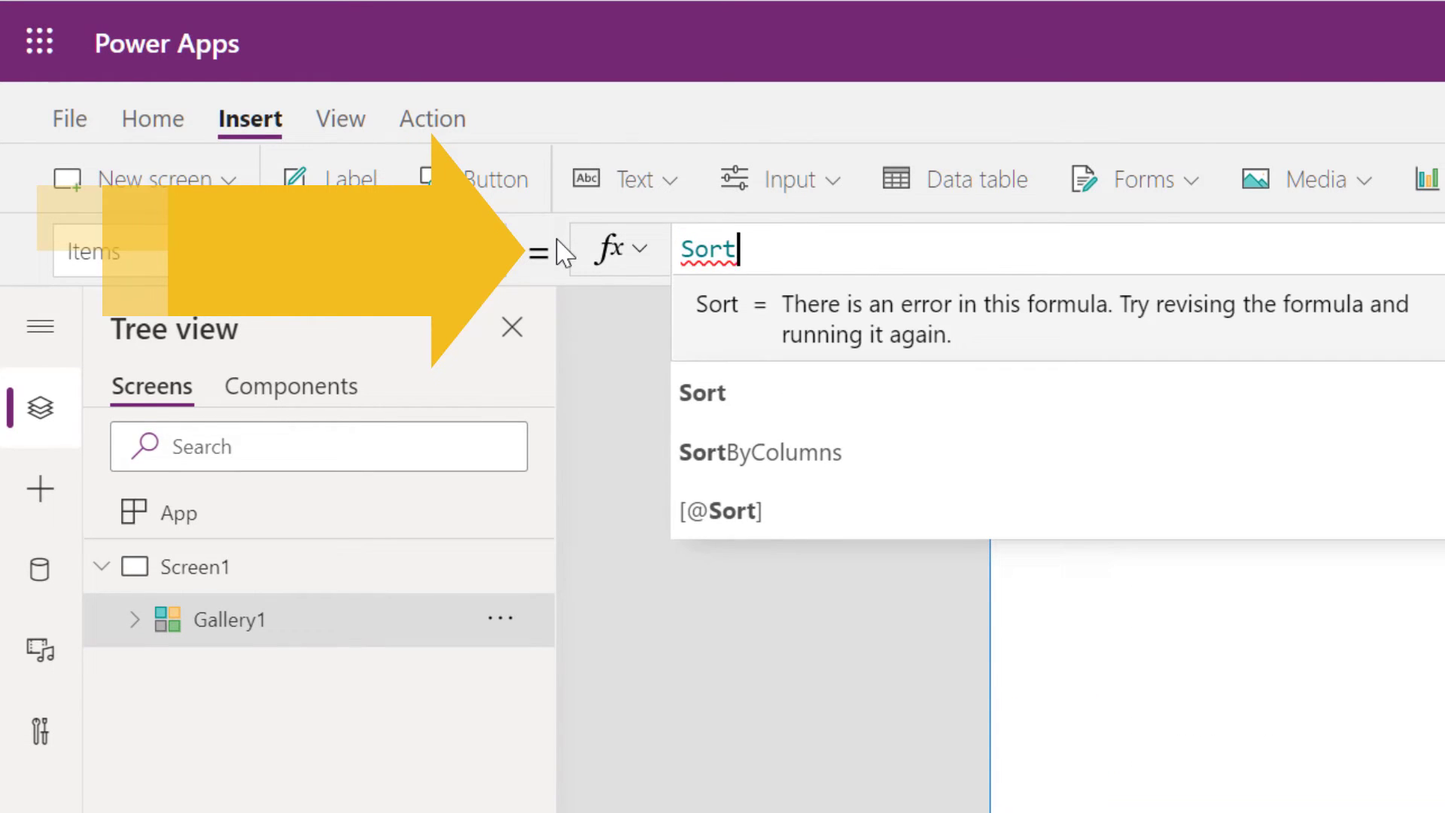
type("(")
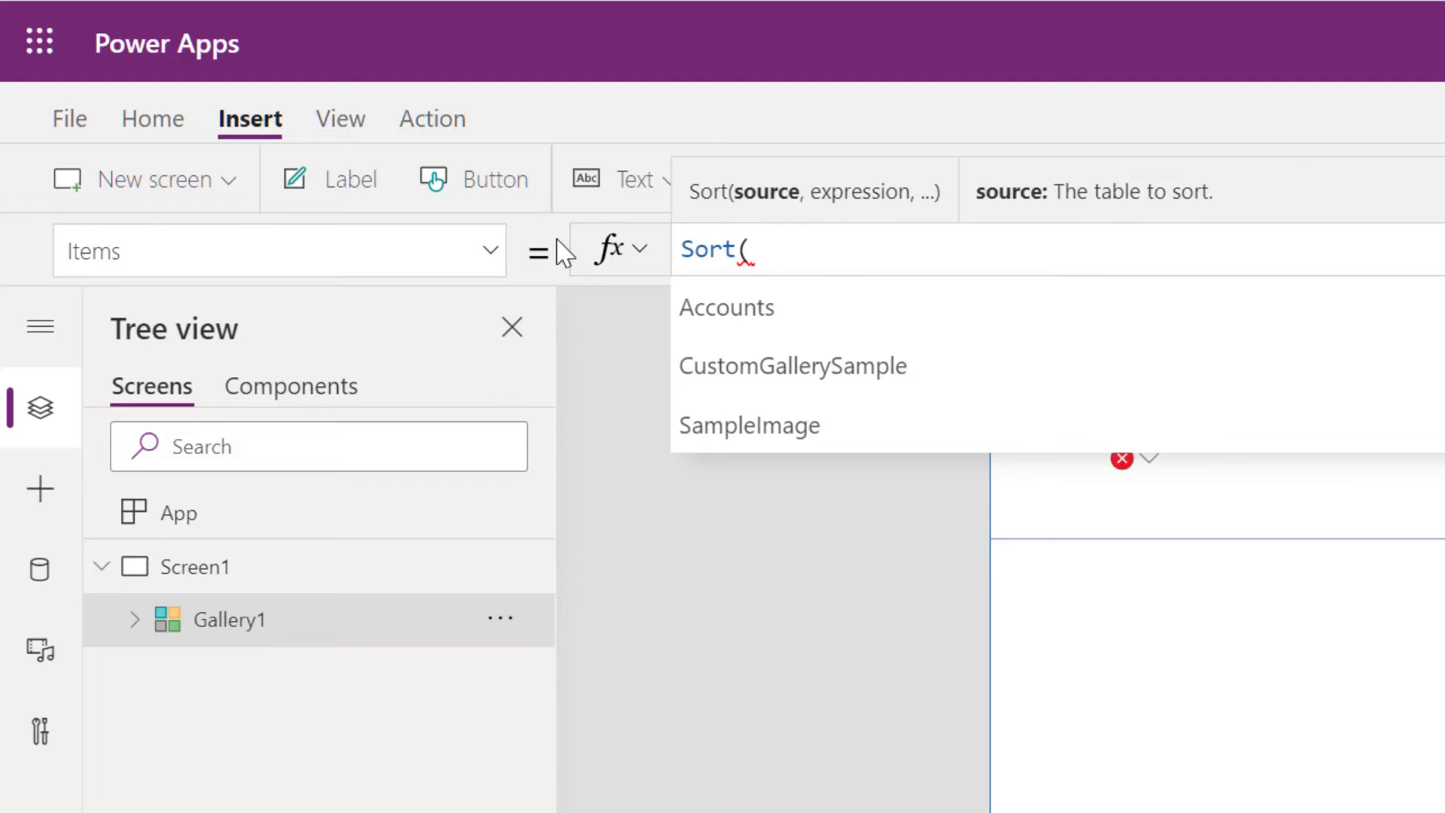
mouse_move(725, 307)
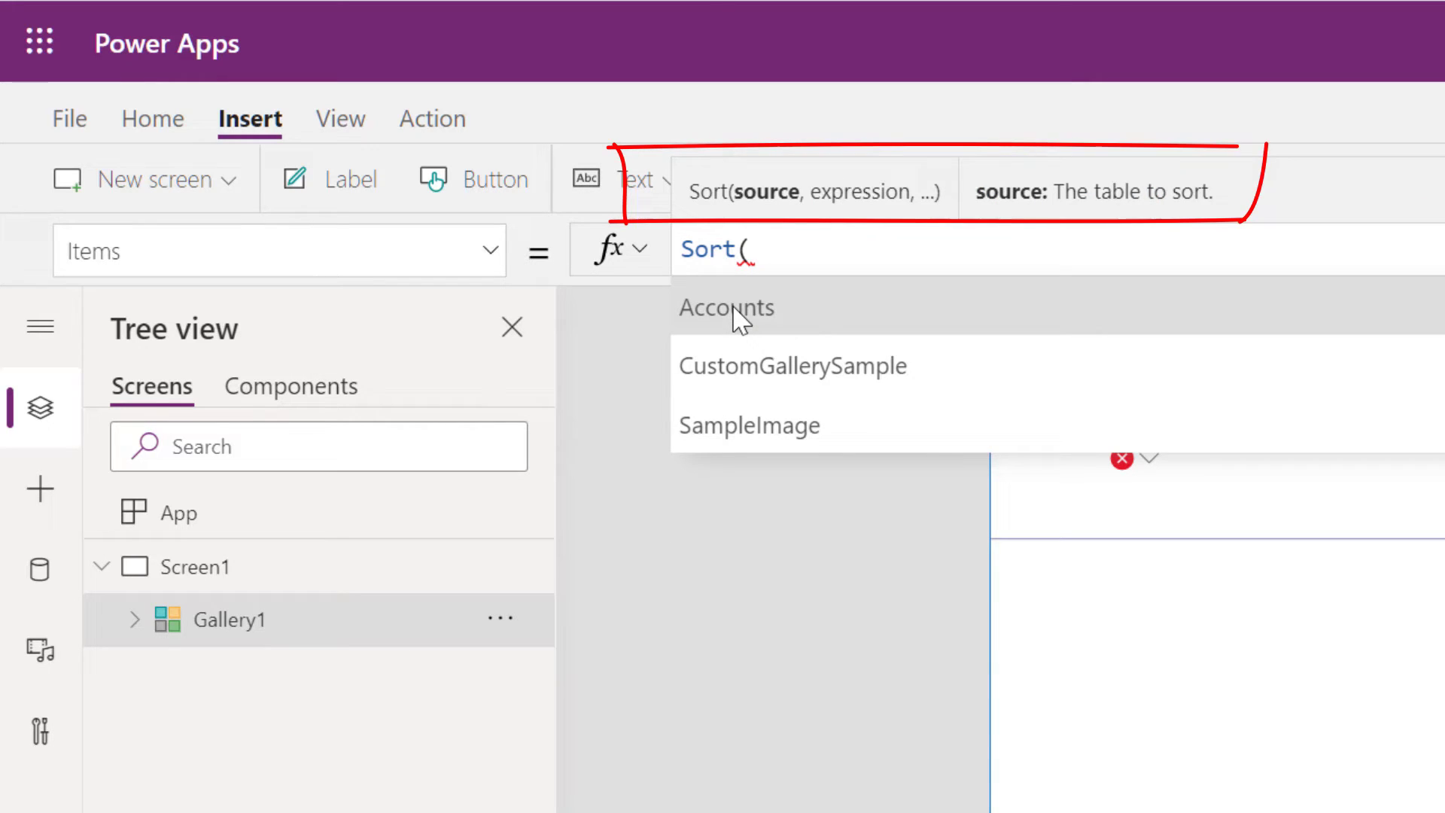
left_click(725, 307)
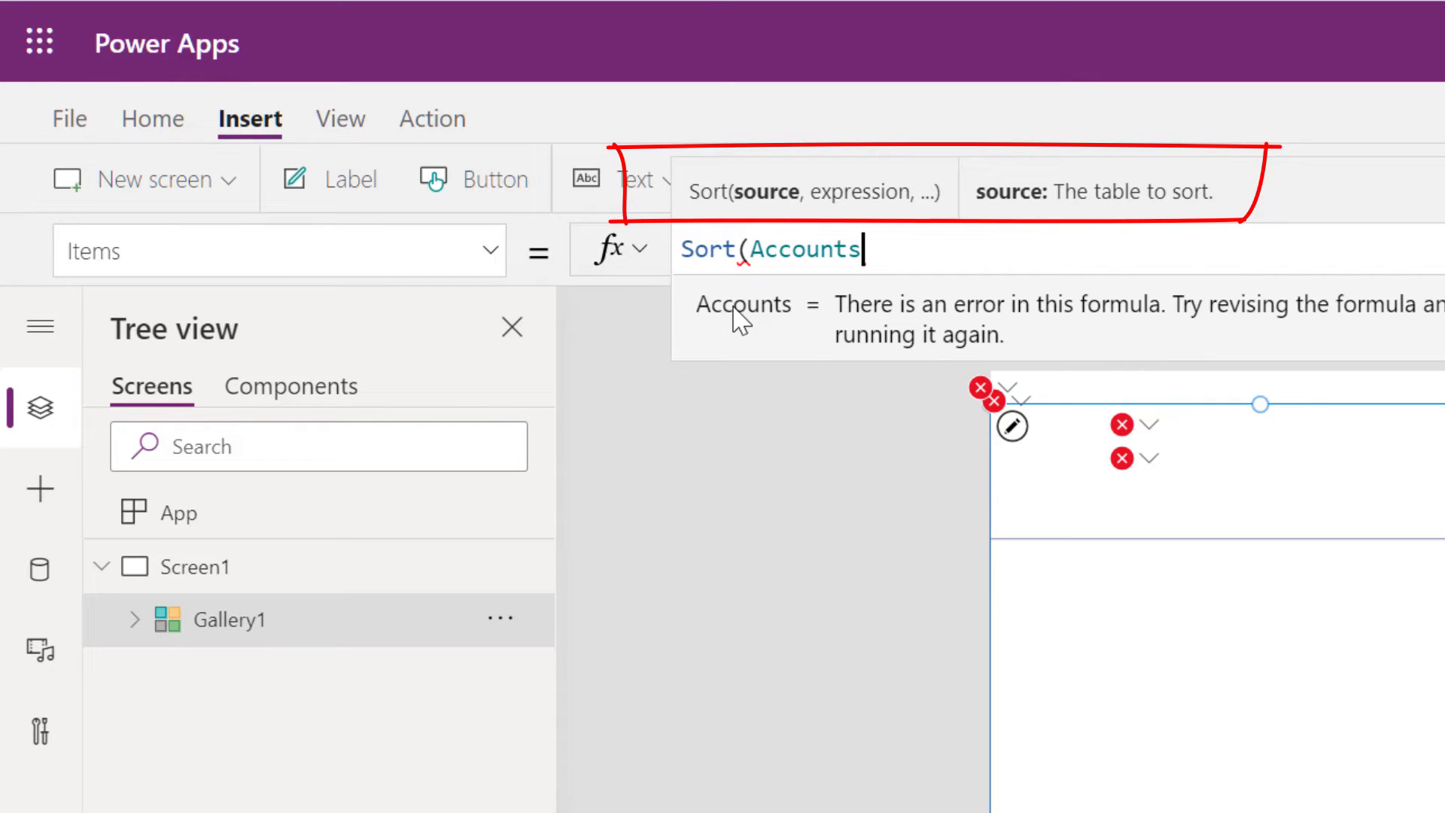
type(",")
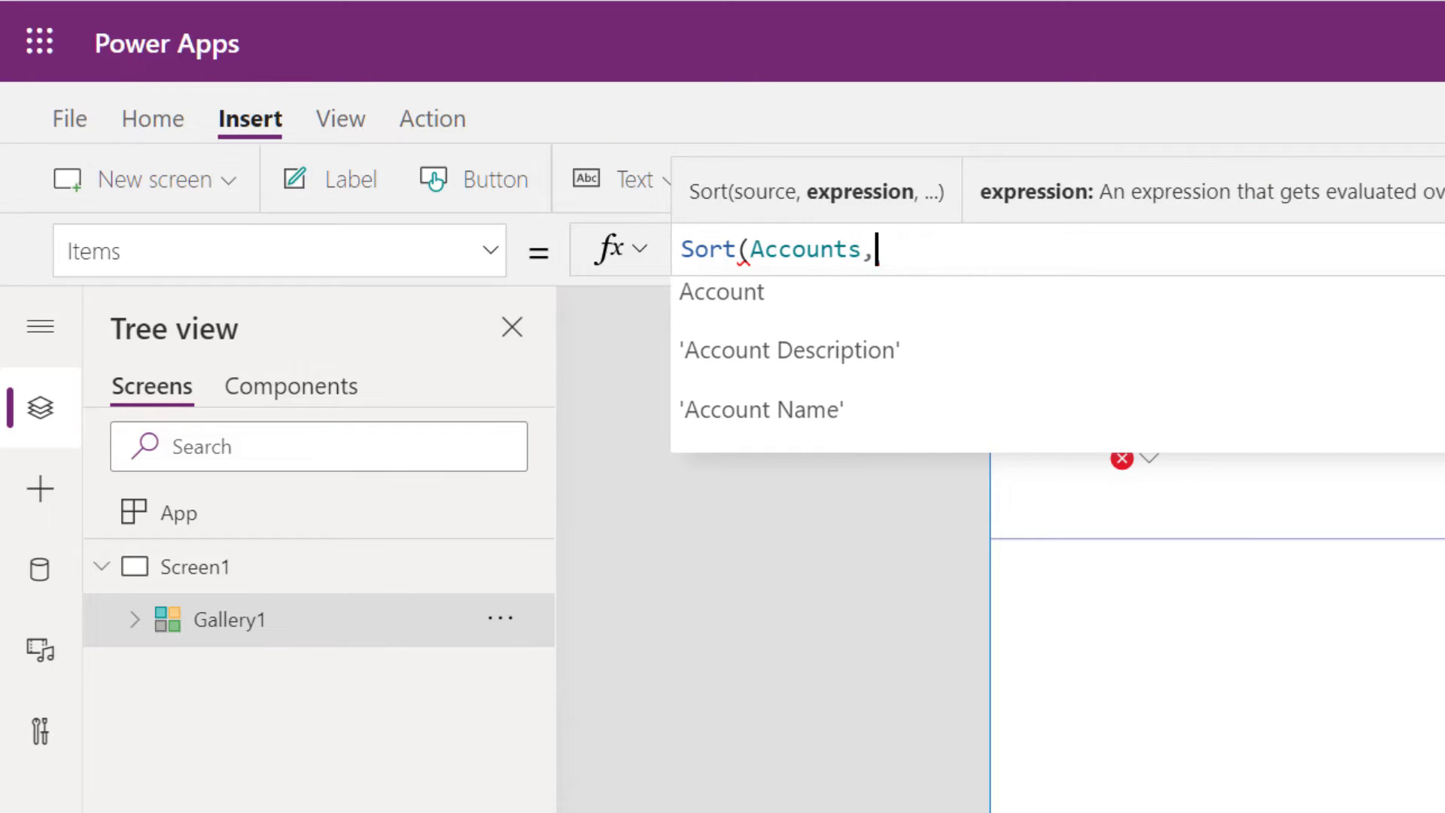
left_click(760, 409)
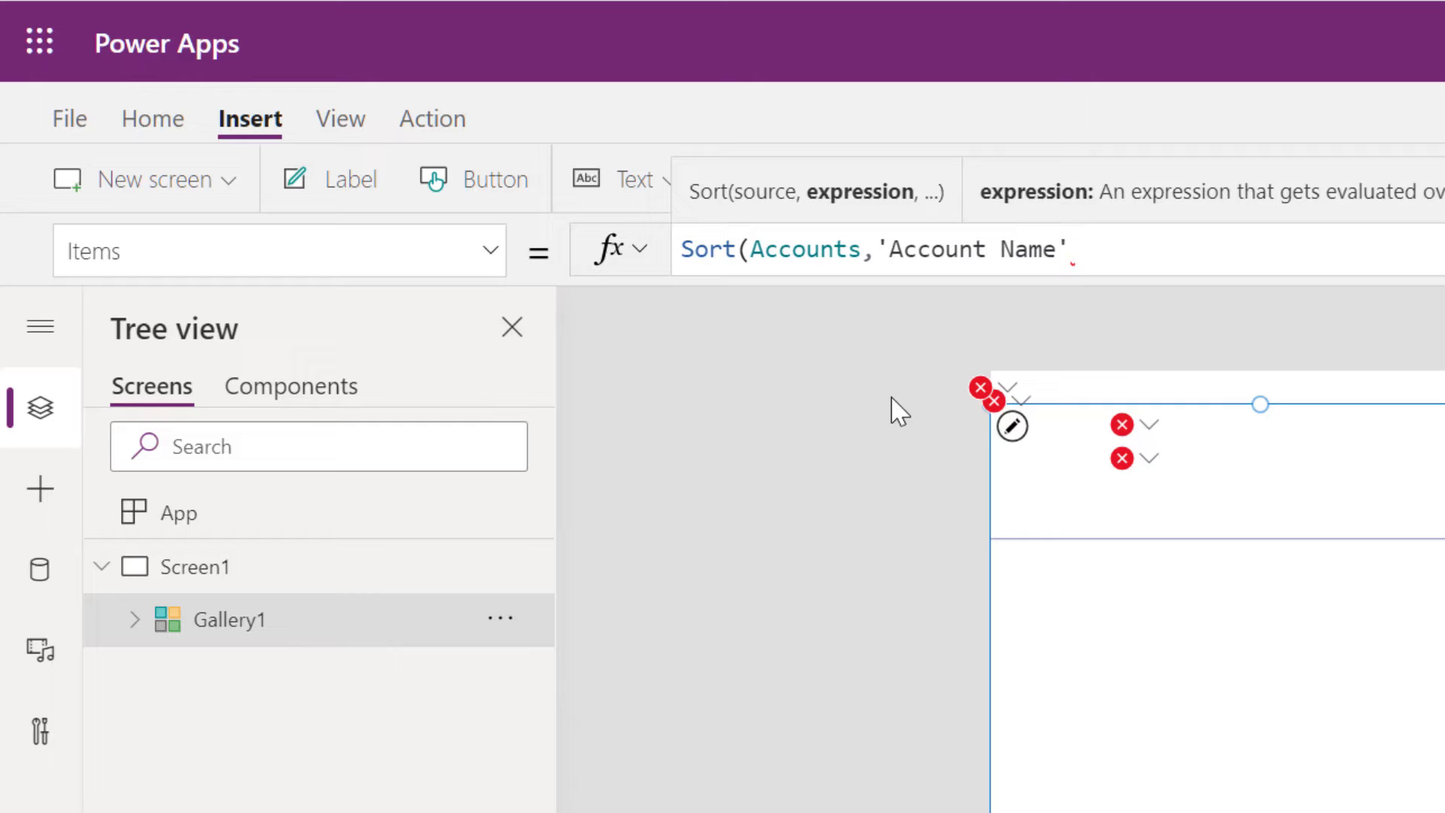
type(",")
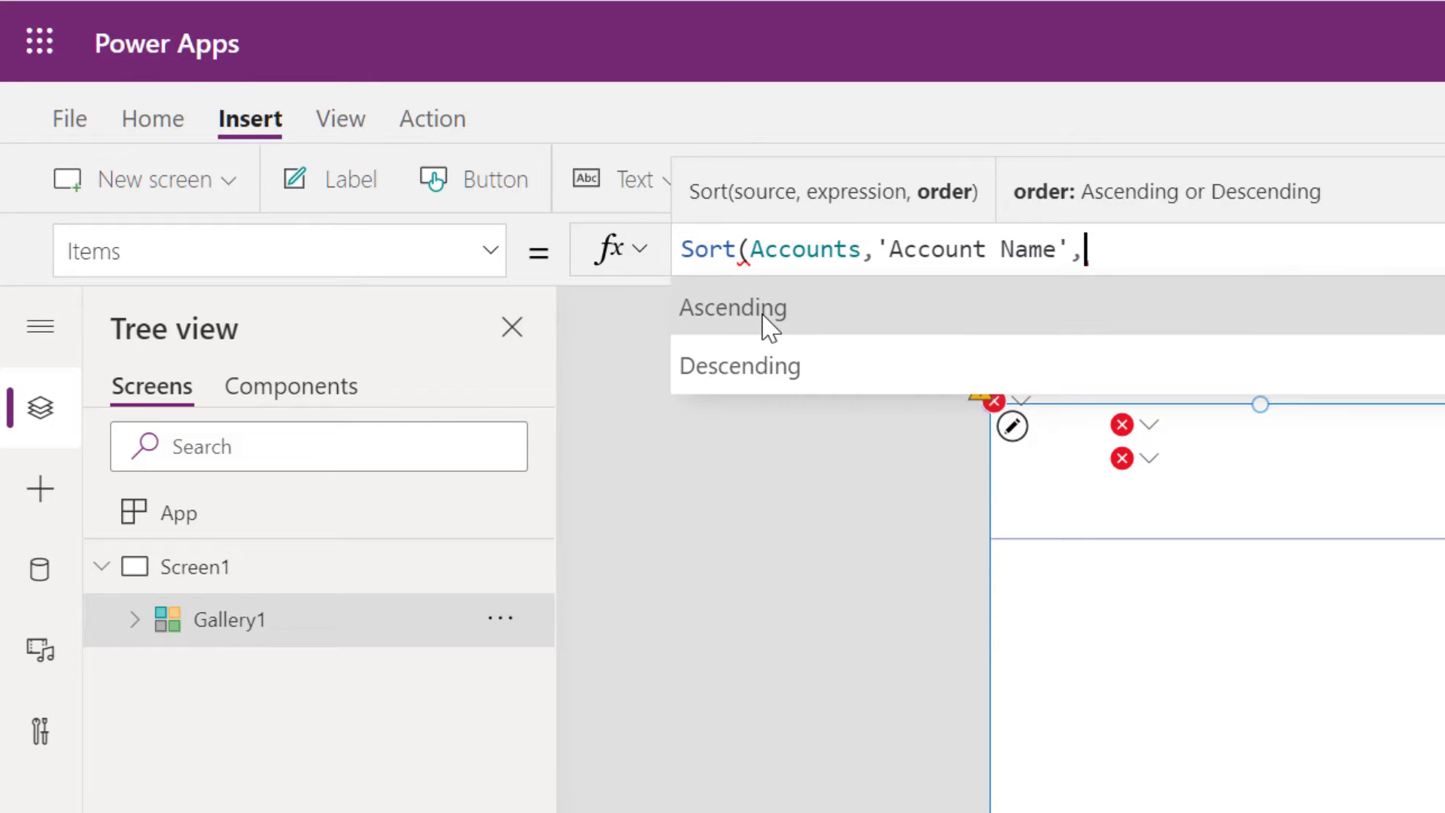
left_click(733, 307)
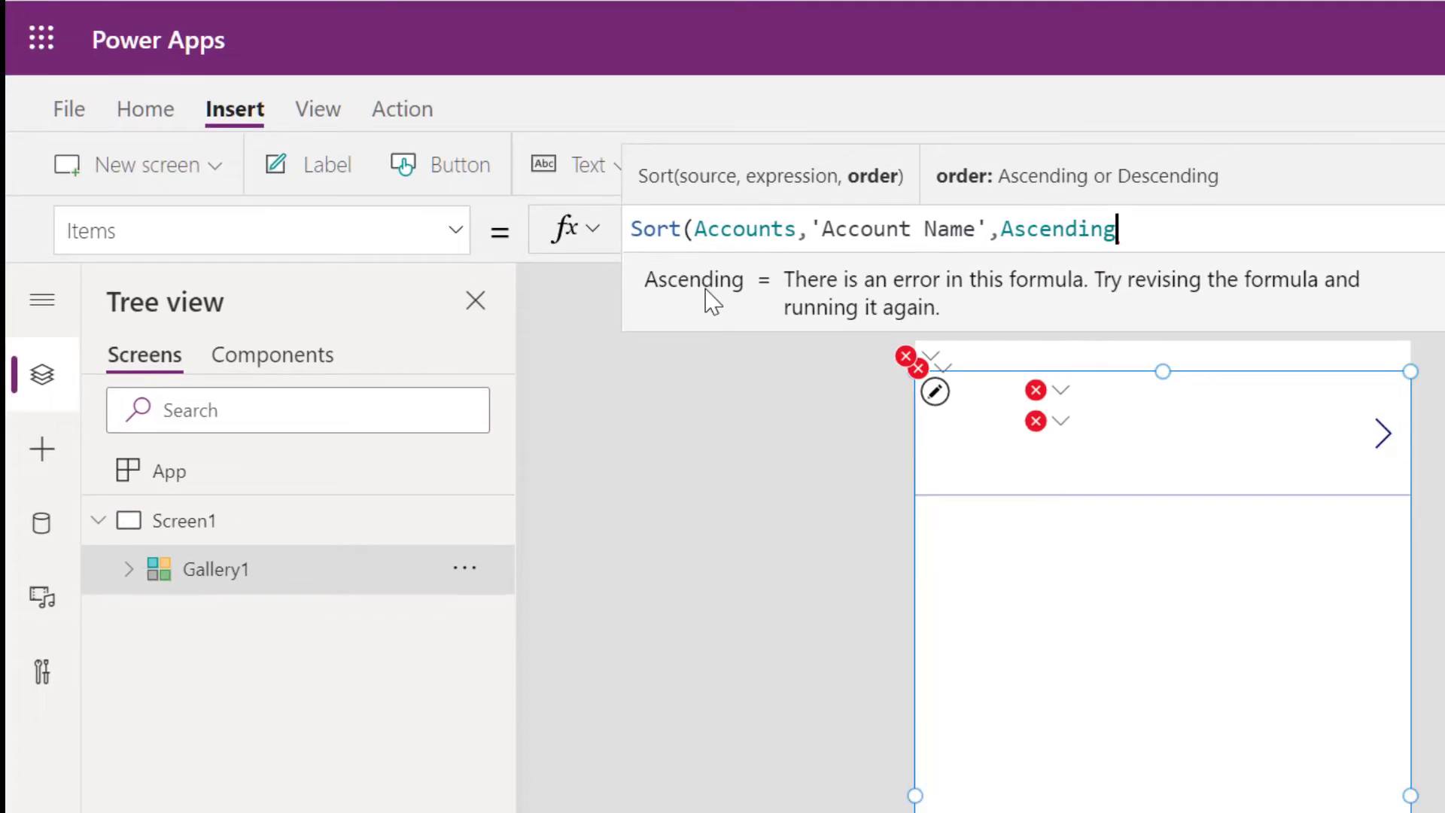